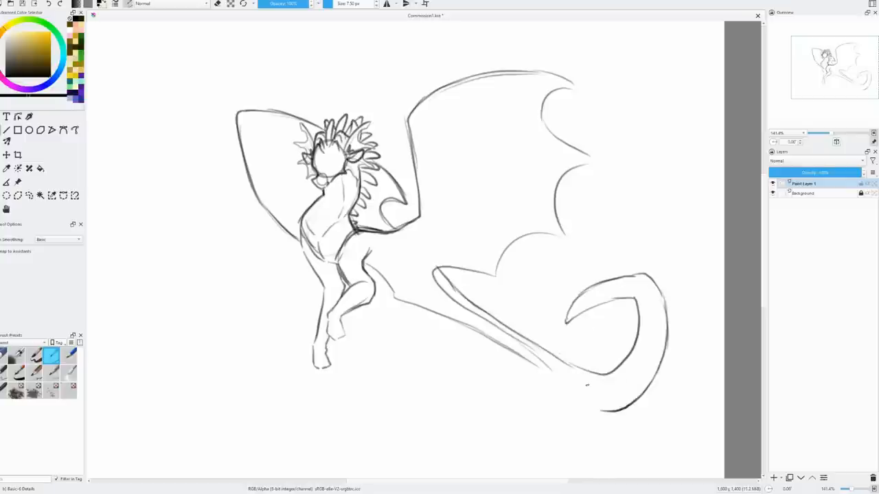
# - Trace the dragon's outline over the sketch in black ink
pyautogui.moveTo(405, 323); pyautogui.dragTo(604, 409)
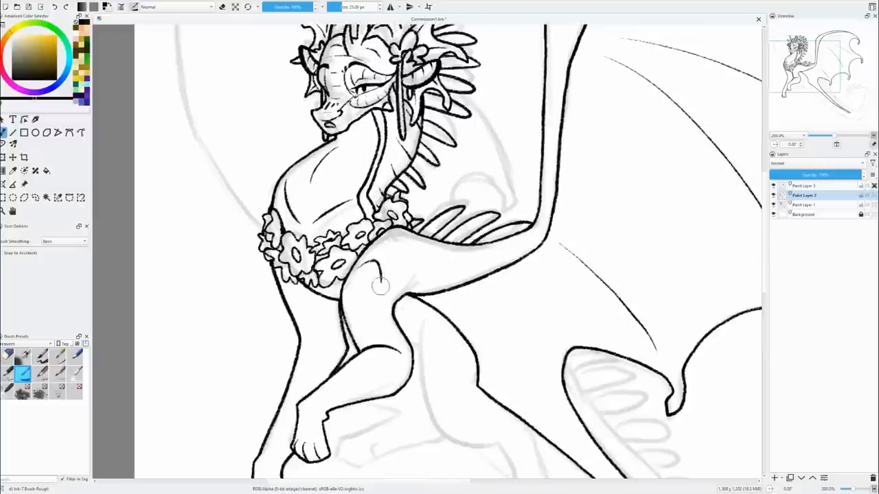
# - Ink the dragon's legs and feet, the tail's curve, and the ridges along the tail
pyautogui.scroll(-3)
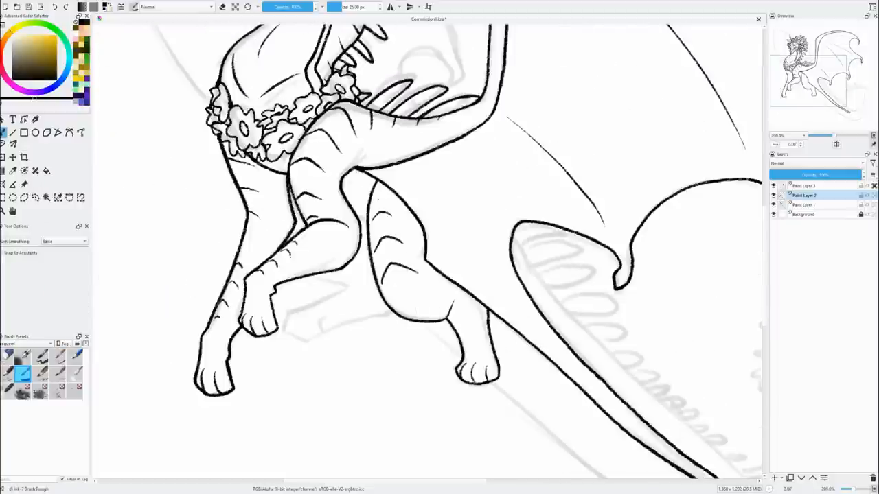
pyautogui.moveTo(296, 281); pyautogui.dragTo(329, 336)
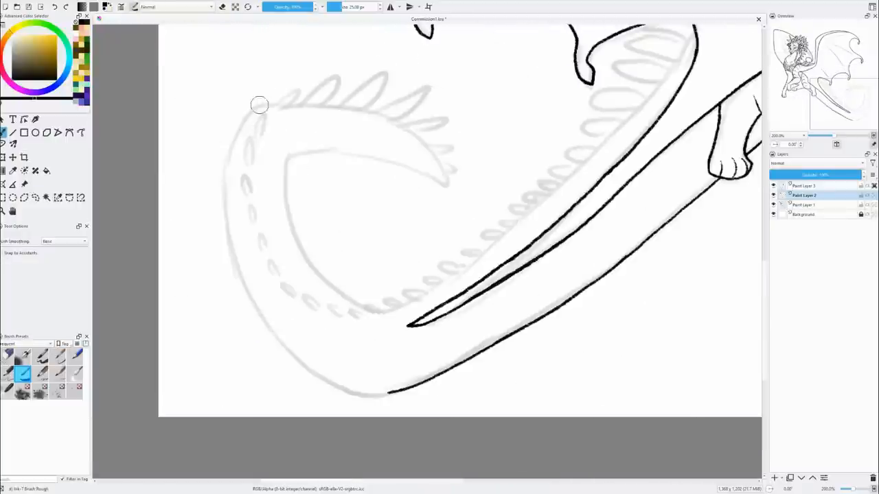
pyautogui.moveTo(260, 105); pyautogui.dragTo(357, 395)
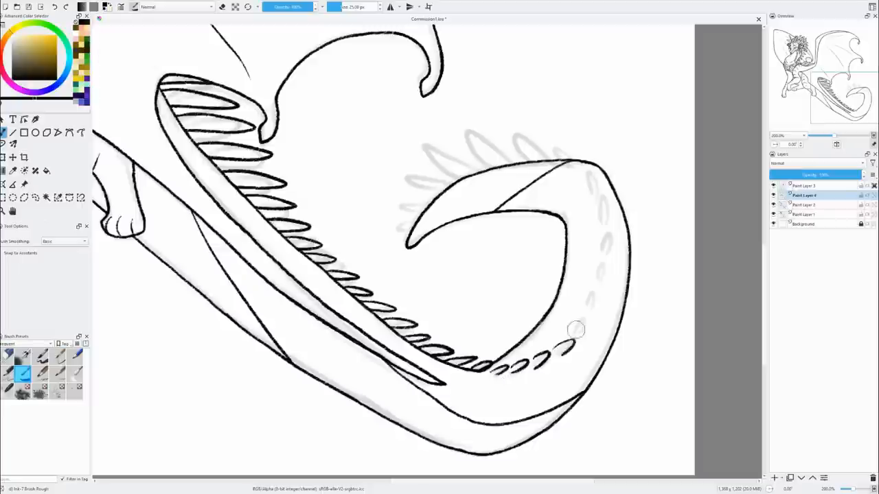
pyautogui.moveTo(577, 330); pyautogui.dragTo(675, 173)
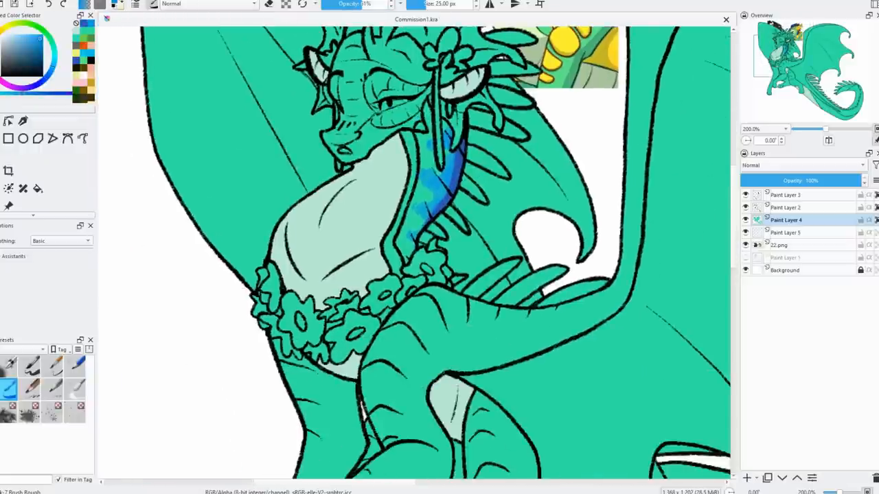
# - Scroll down the canvas to review the blue markings and gradient wings
pyautogui.scroll(-3)
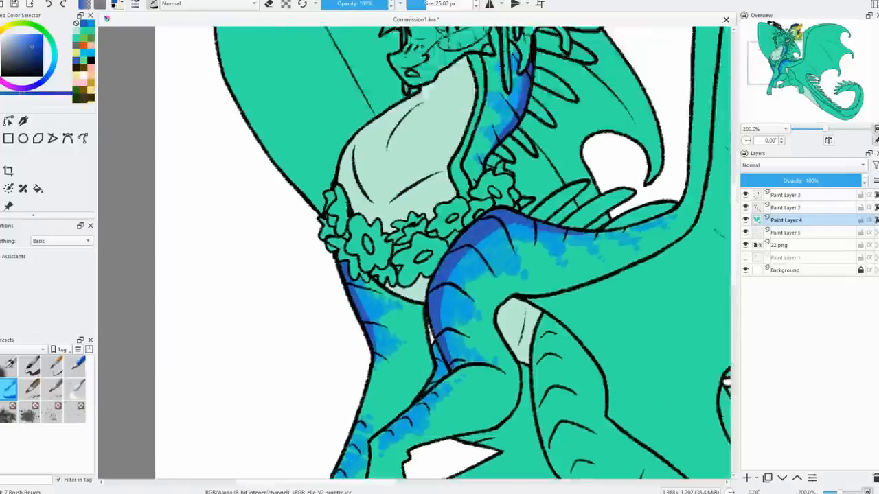
pyautogui.scroll(-3)
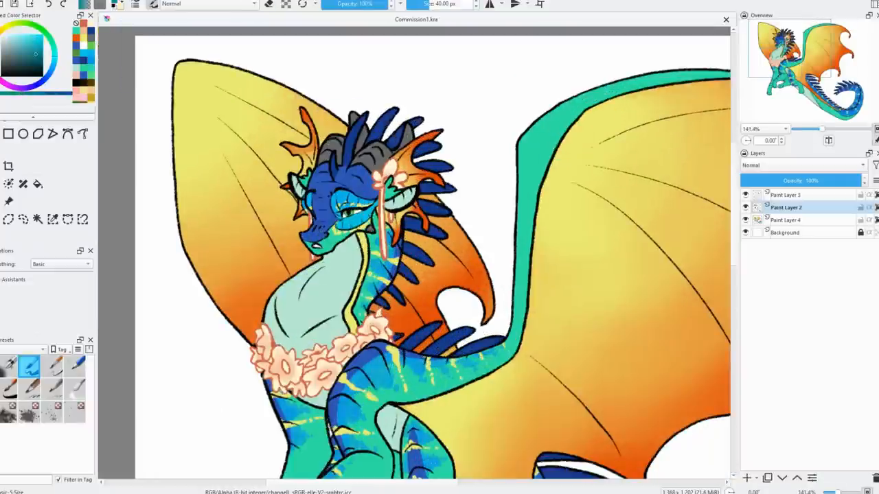
# - Paint grey shading on the pale chest just above the flower garland
pyautogui.scroll(-3)
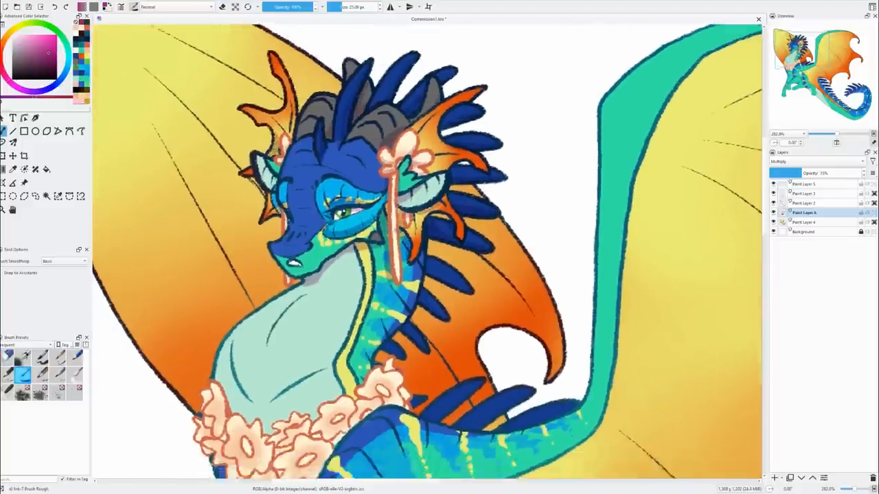
pyautogui.scroll(-3)
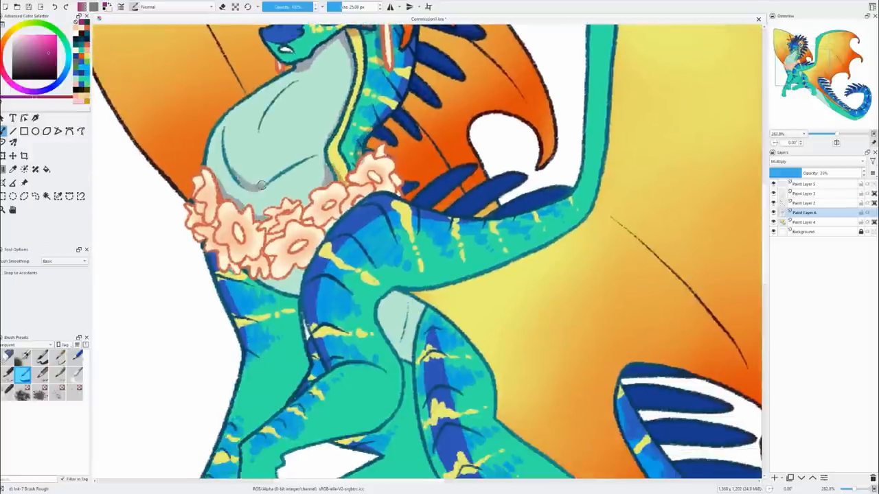
pyautogui.click(233, 240)
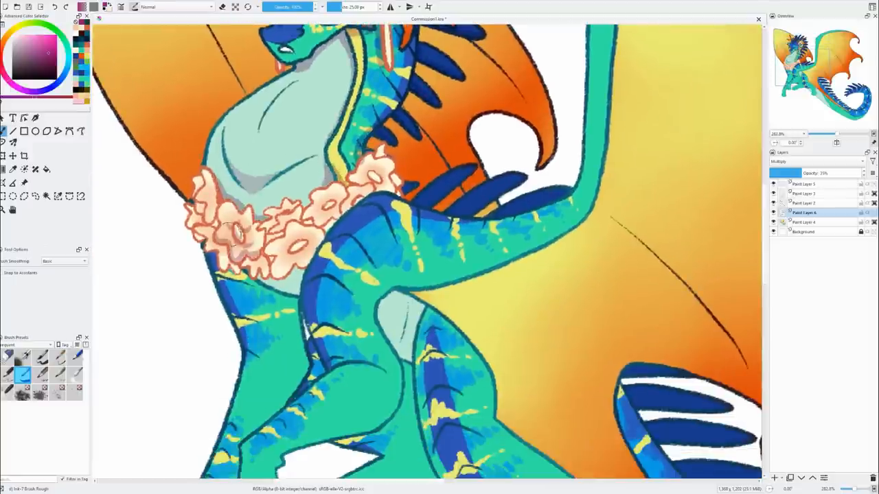